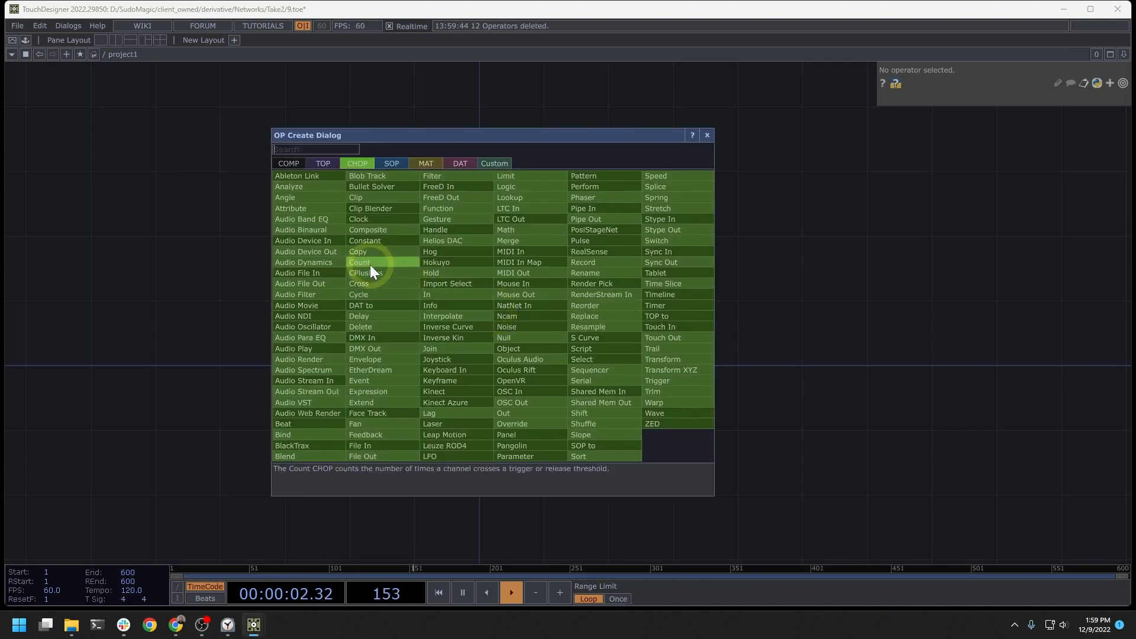
mouse_move(302, 240)
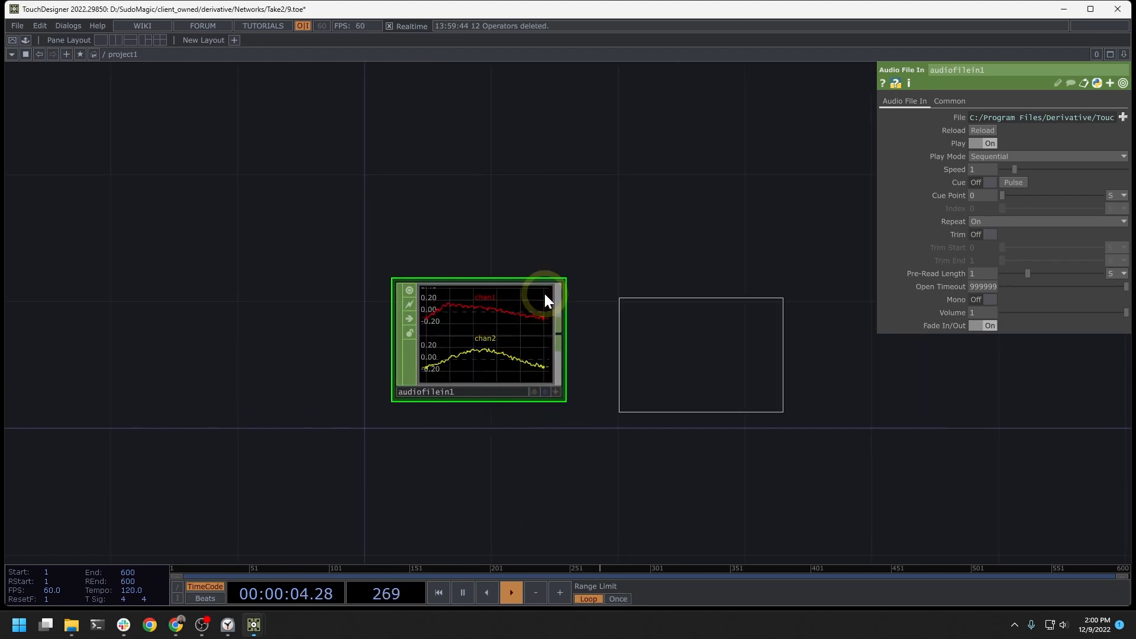
Place an Audio Device Out CHOP to the right of the Audio File In
left_click(699, 337)
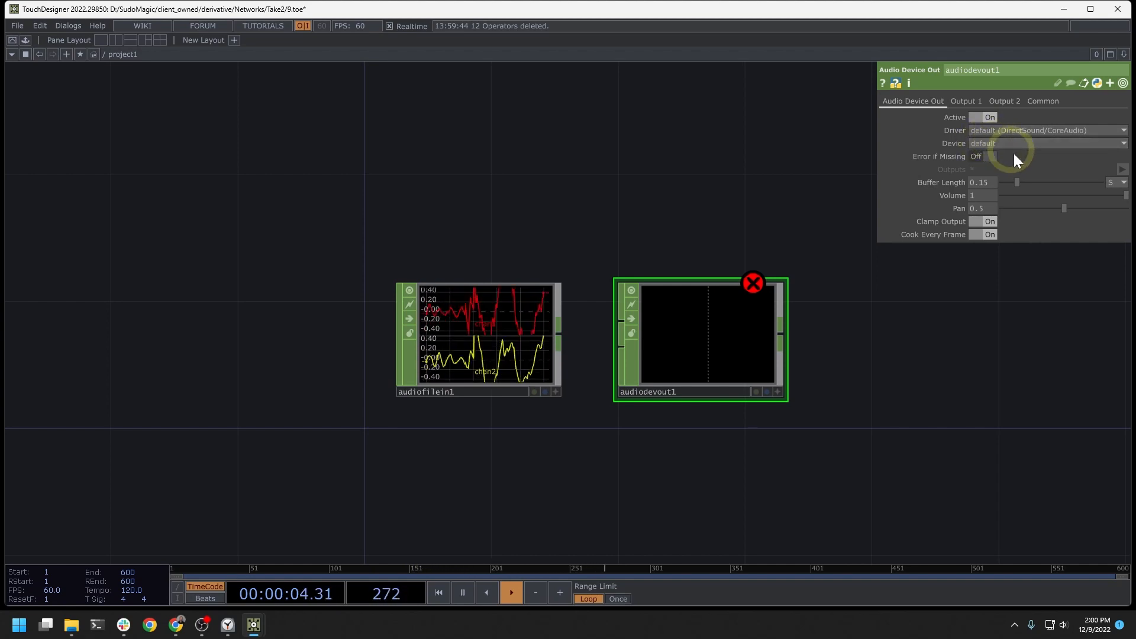
Lower the Audio Device Out volume and wire audiofilein1 into it
left_click_drag(1065, 195, 1075, 196)
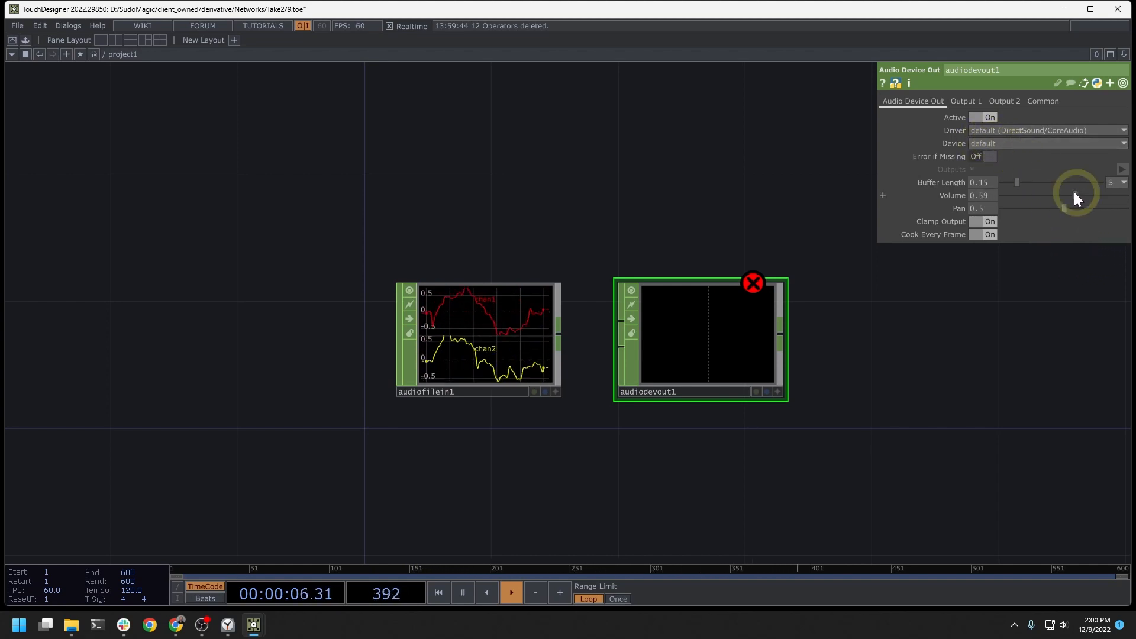
left_click_drag(1075, 199, 1057, 195)
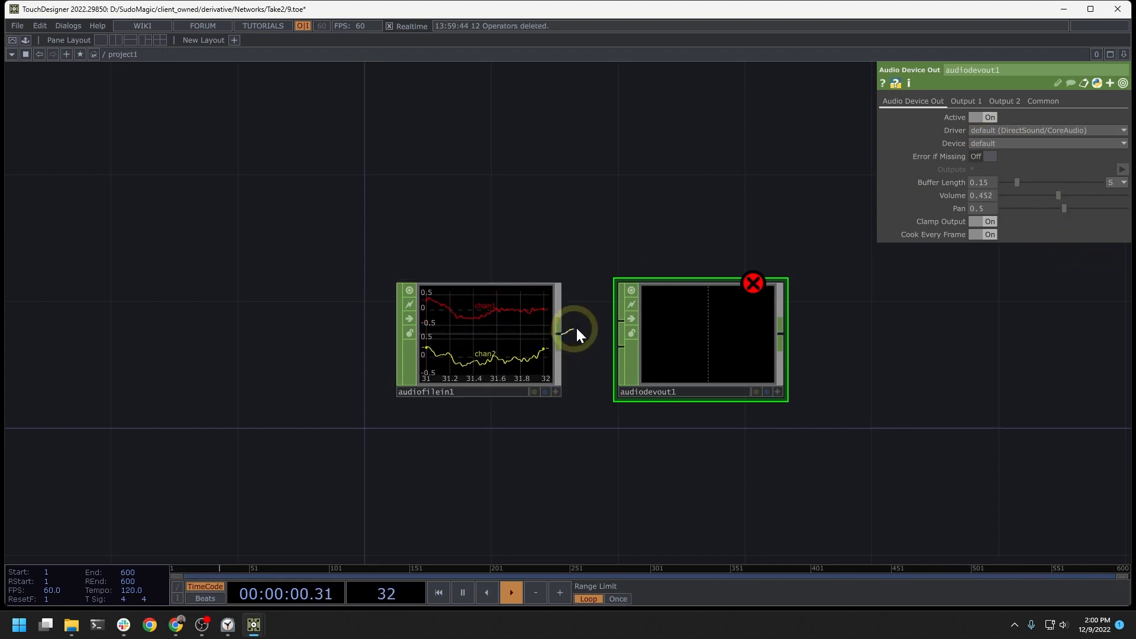
left_click(510, 593)
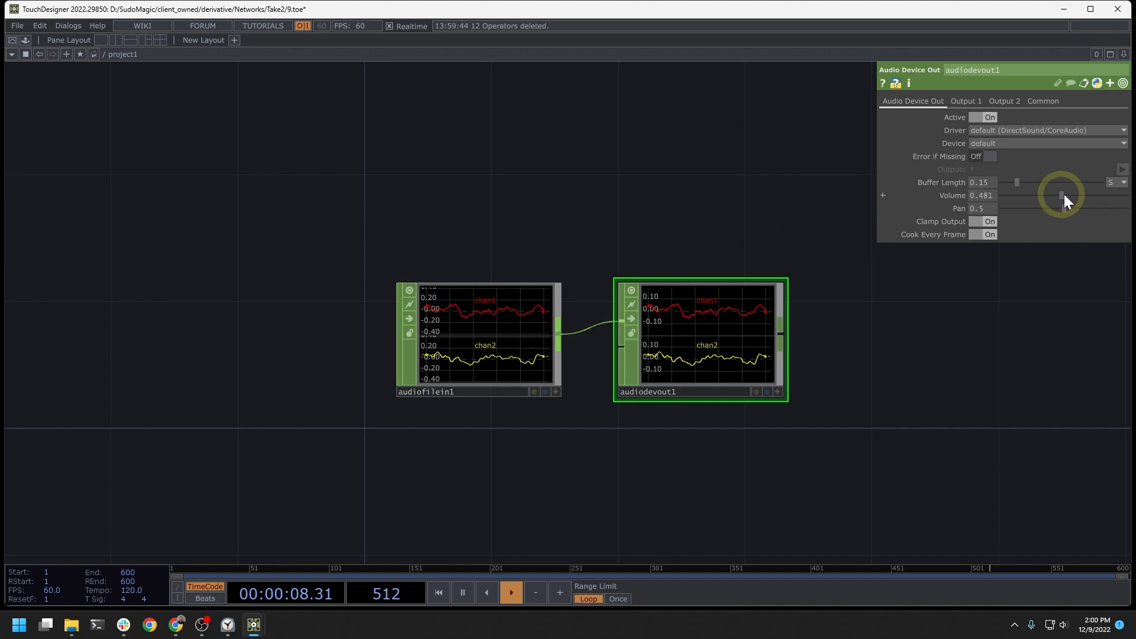
Adjust the output volume and switch the Audio Device Out's Active to Off
left_click_drag(1062, 195, 1075, 195)
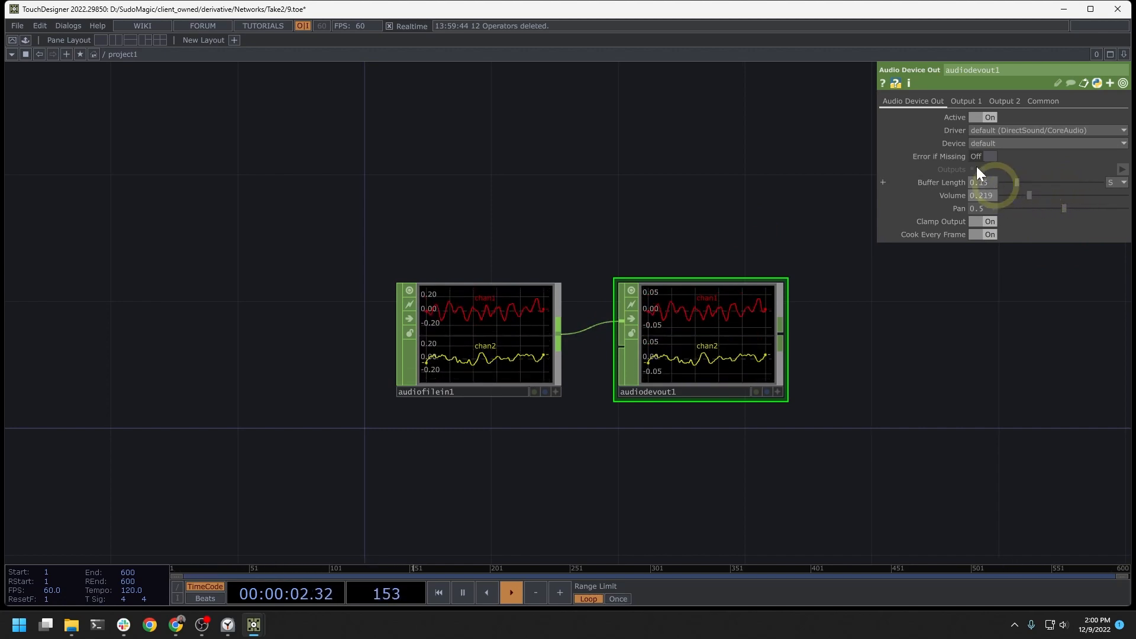
left_click(988, 118)
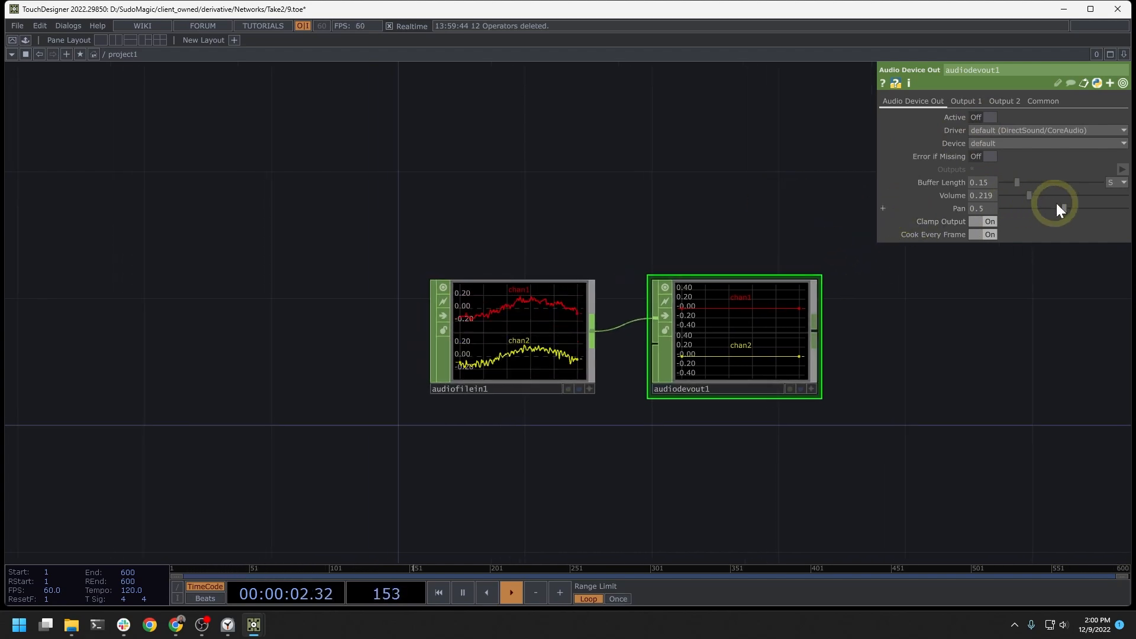
left_click_drag(1028, 195, 1059, 196)
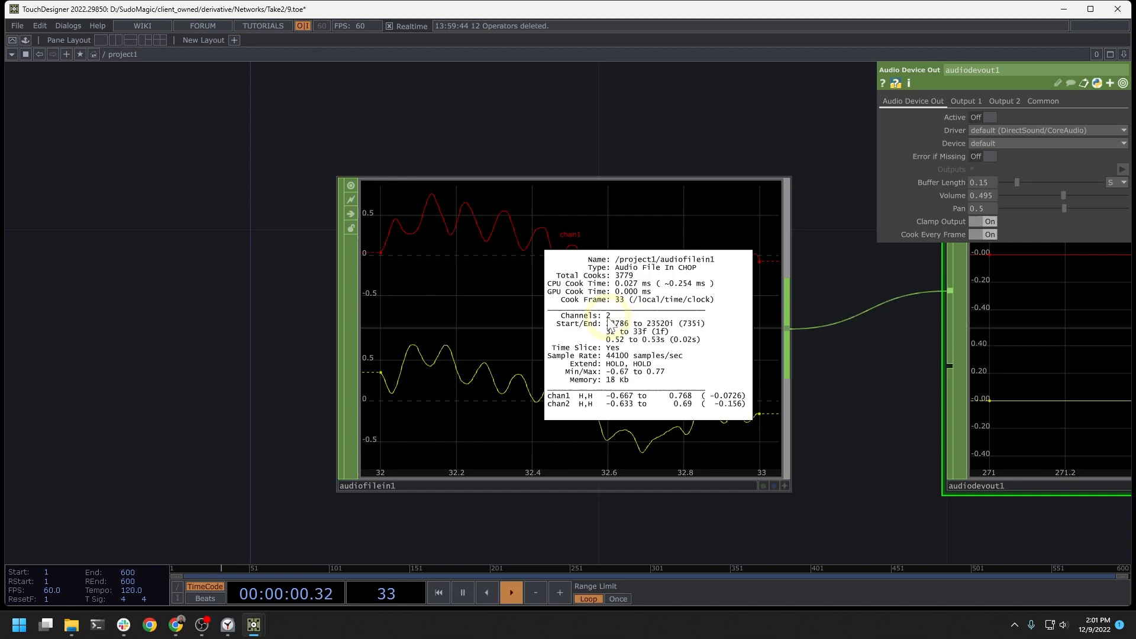
left_click(509, 591)
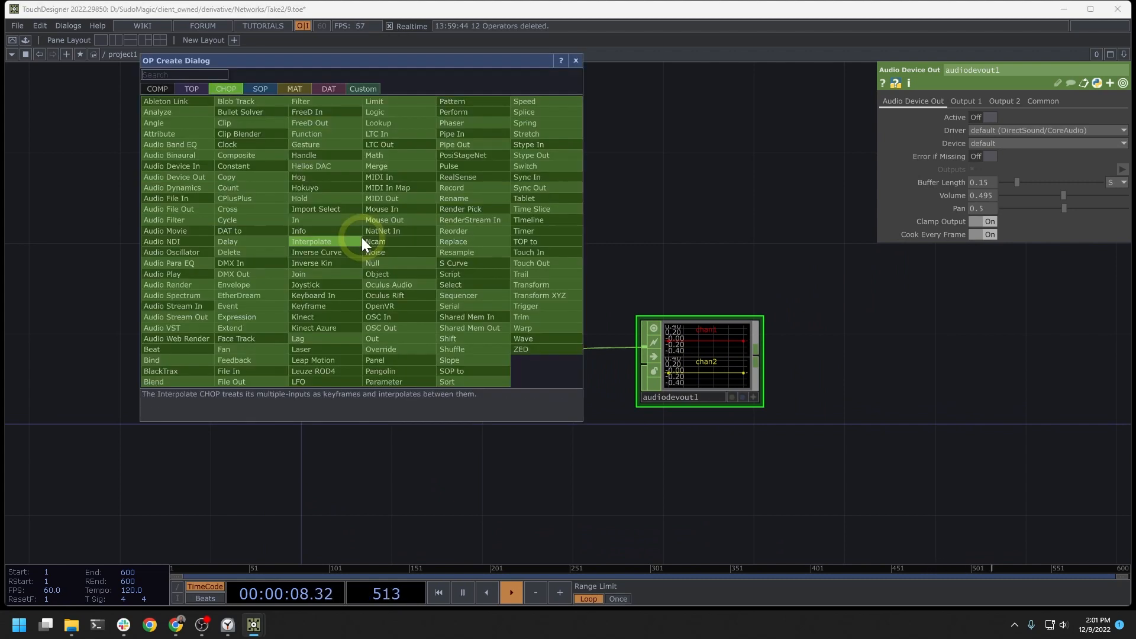
Create an LFO CHOP and set its Type to Square
type("lfo")
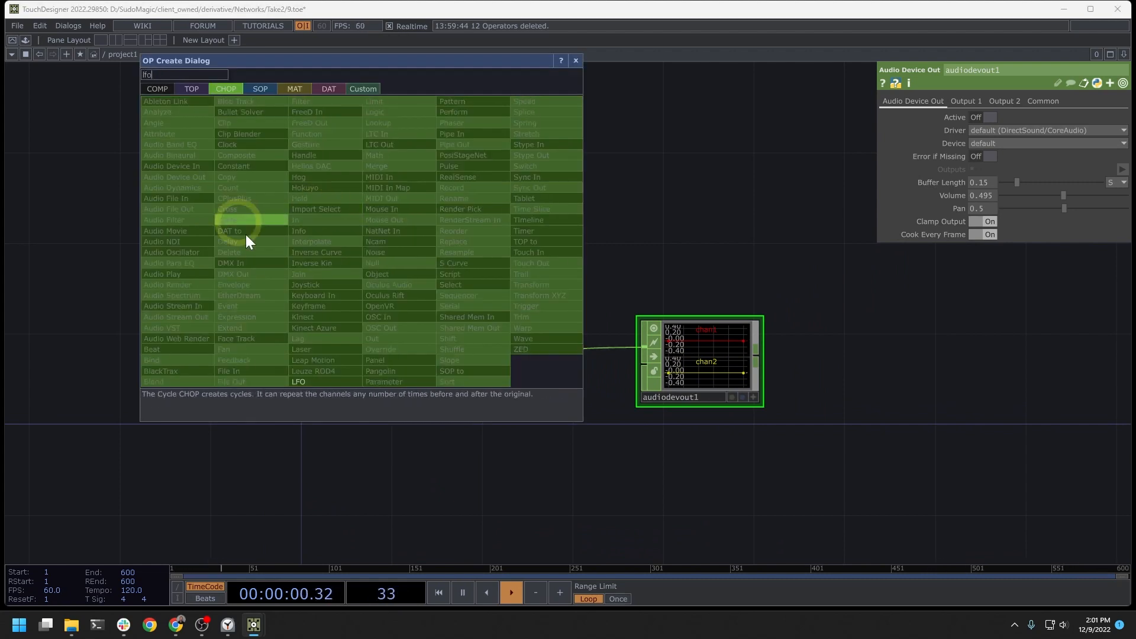
left_click(298, 382)
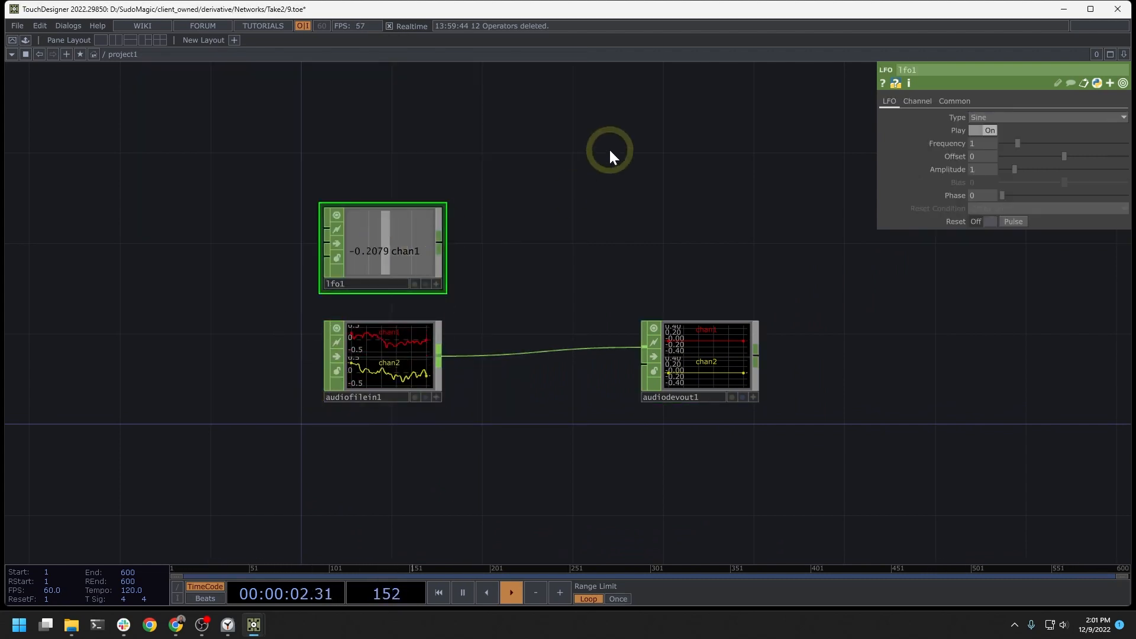
left_click(1044, 117)
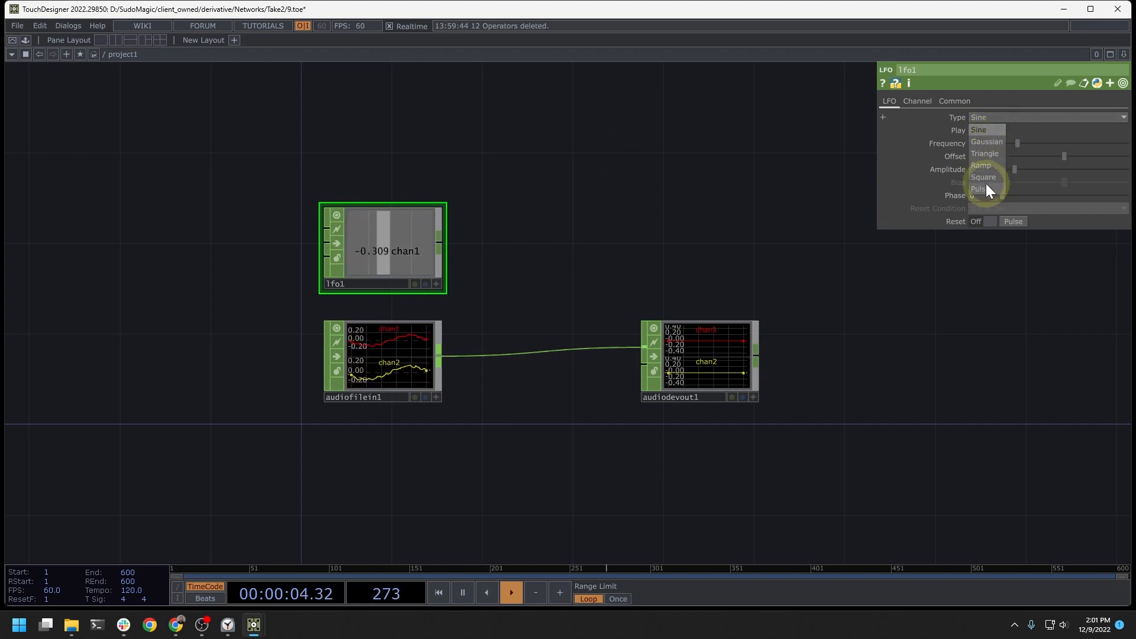
left_click(983, 176)
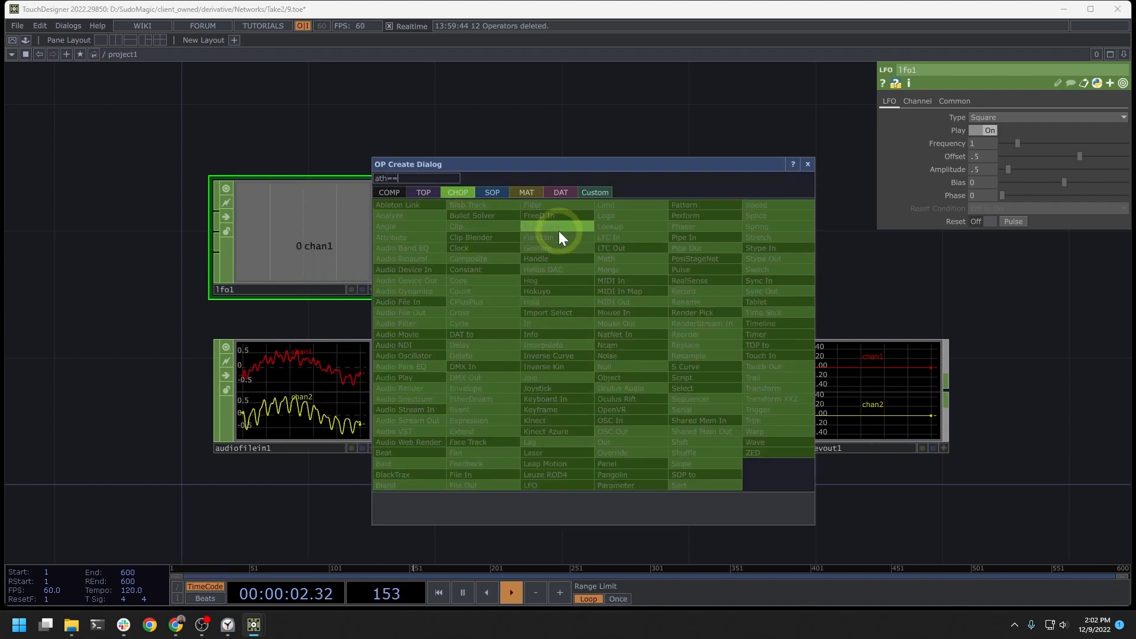
Add a Math CHOP combining the LFO and audio file with Multiply
type("ma")
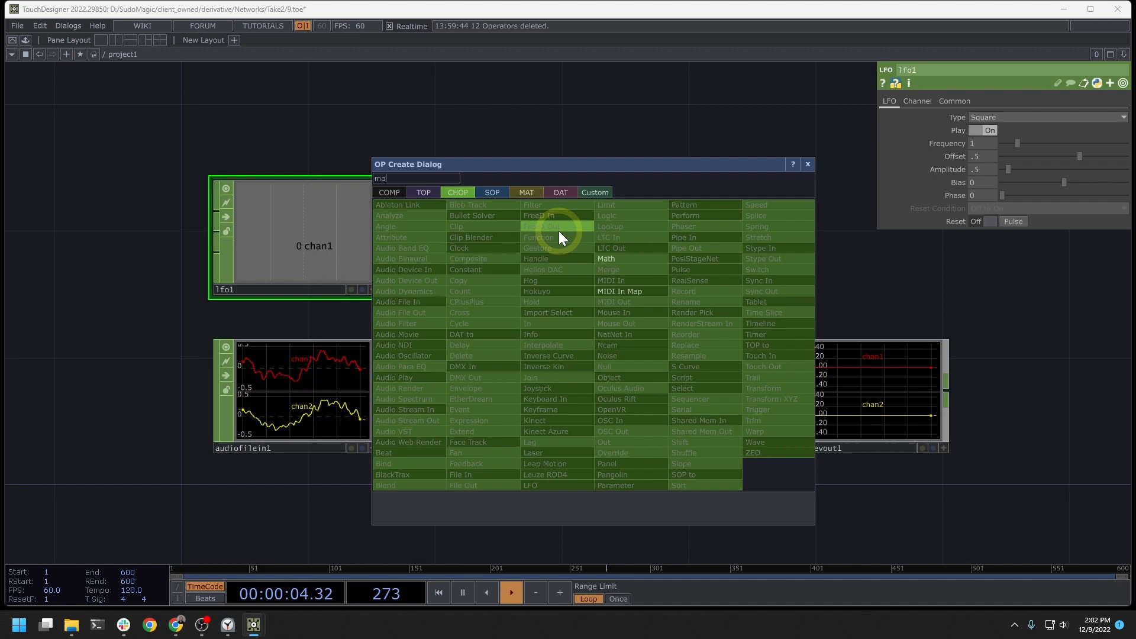
left_click(604, 259)
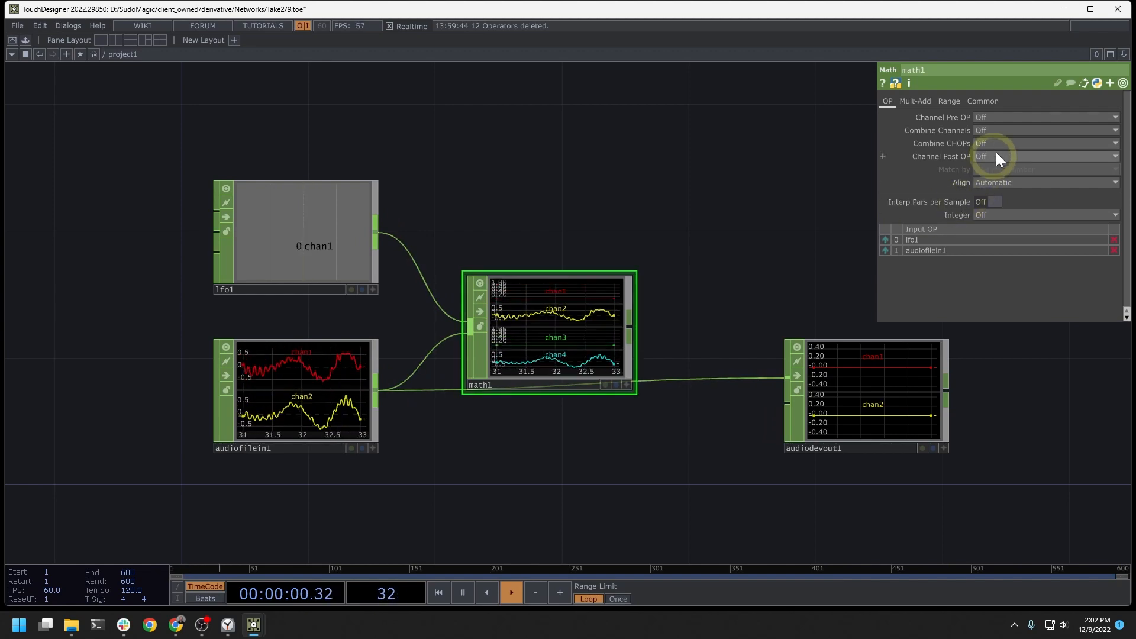
left_click(1044, 156)
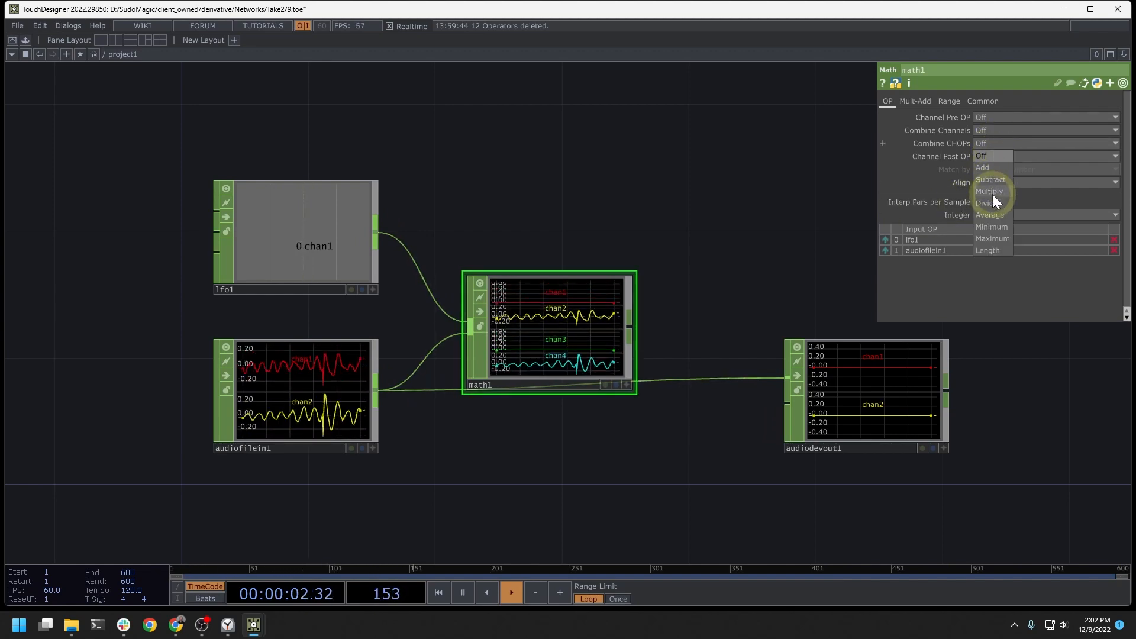
left_click(990, 190)
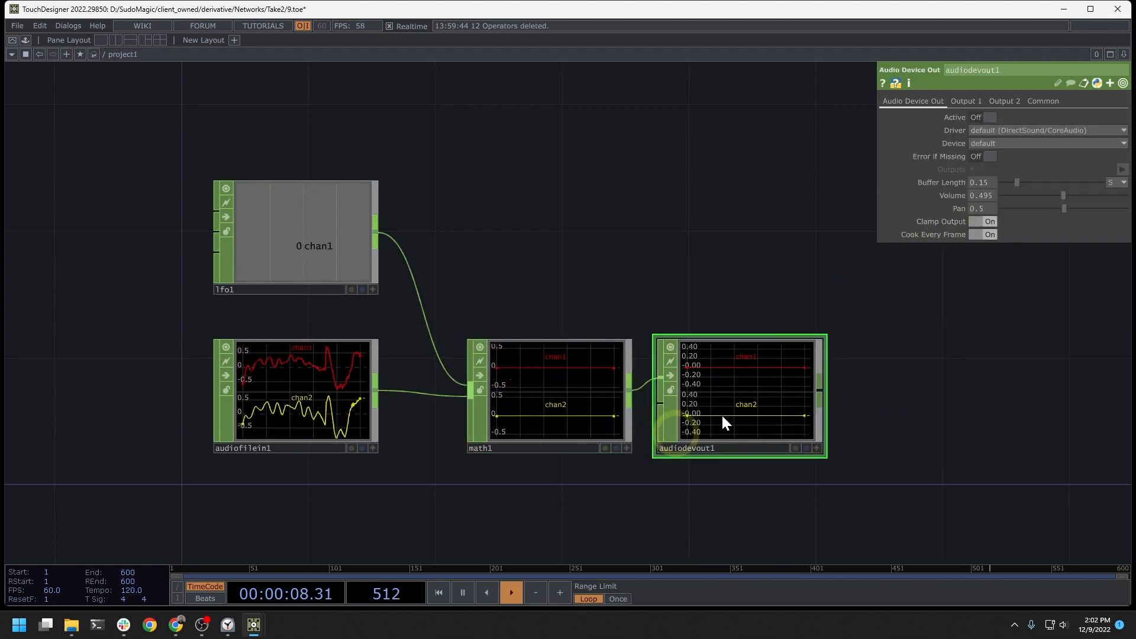
Play the gated audio through audiodevout1, lower its volume slightly, then set Active Off
left_click(988, 118)
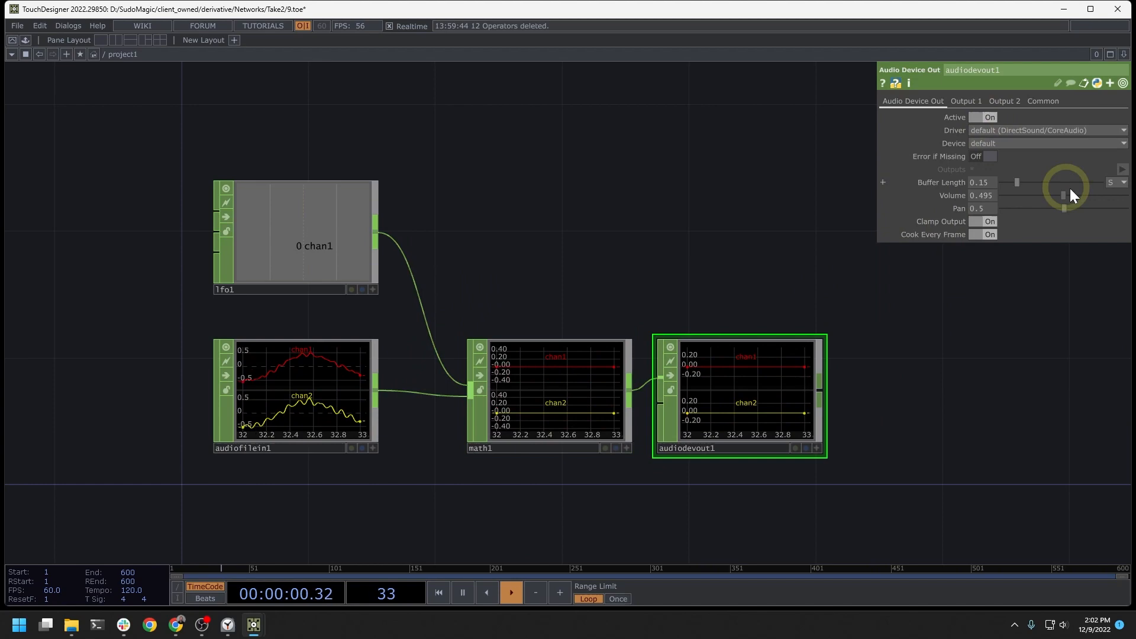
left_click_drag(1062, 196, 1084, 195)
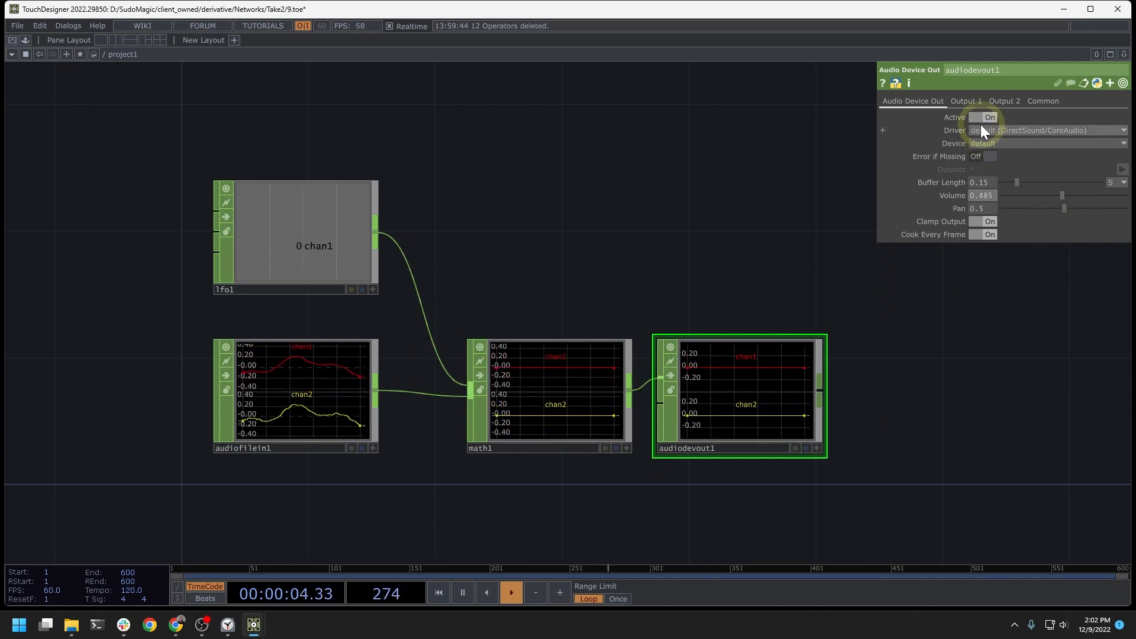
left_click(988, 117)
type("mo")
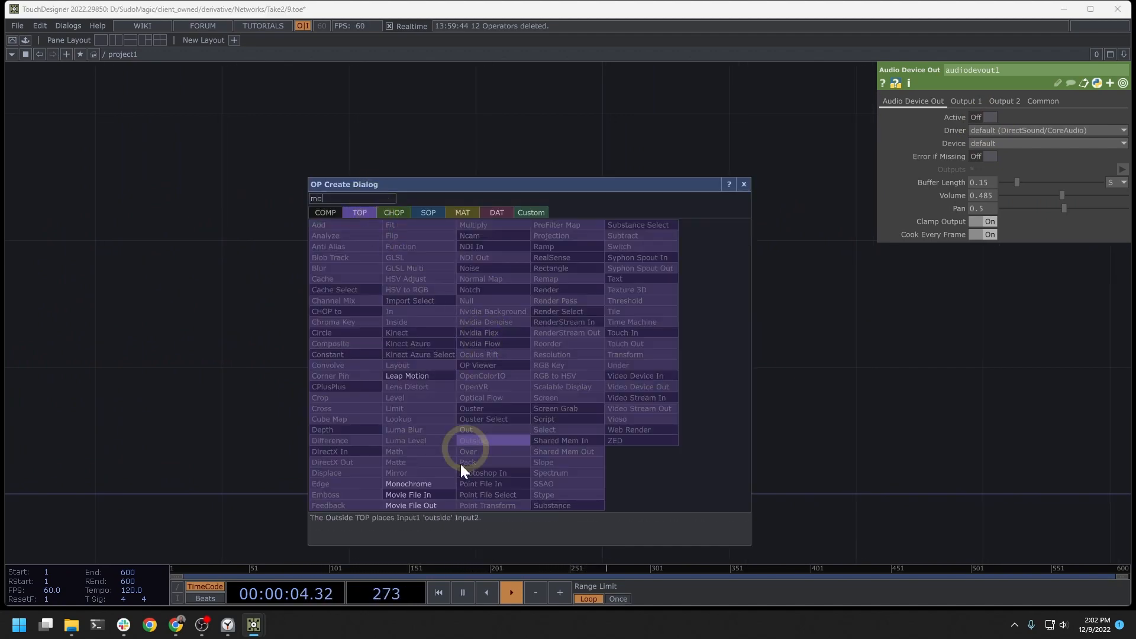
Add a Movie File In TOP loading Samples/Map/Count and start adding an Info CHOP
left_click(405, 495)
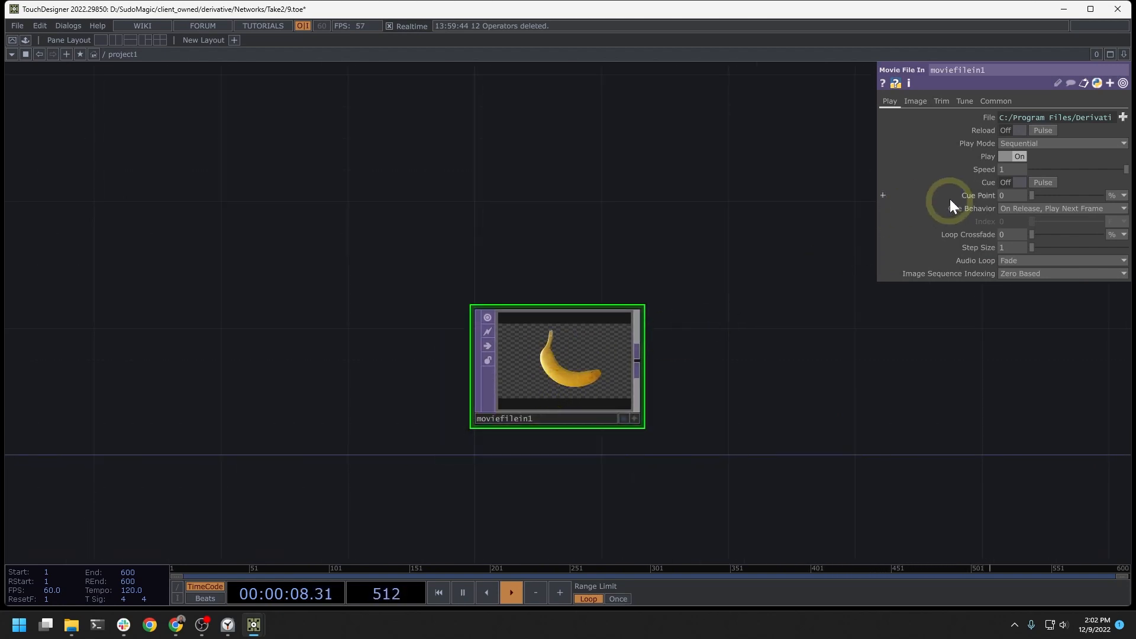
left_click(1122, 118)
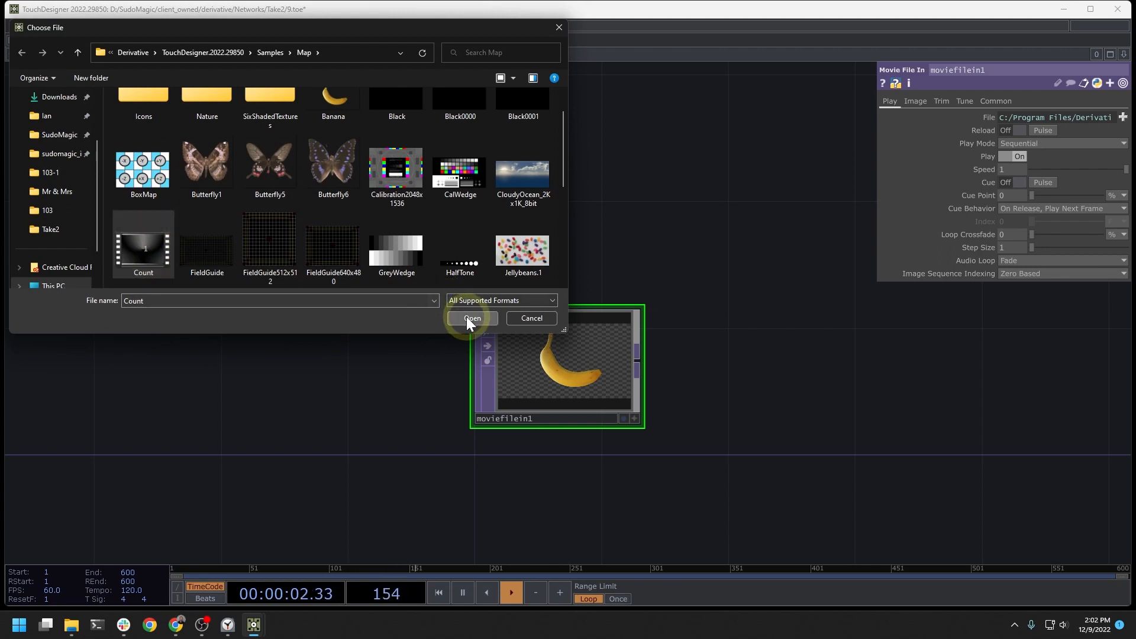
left_click(472, 319)
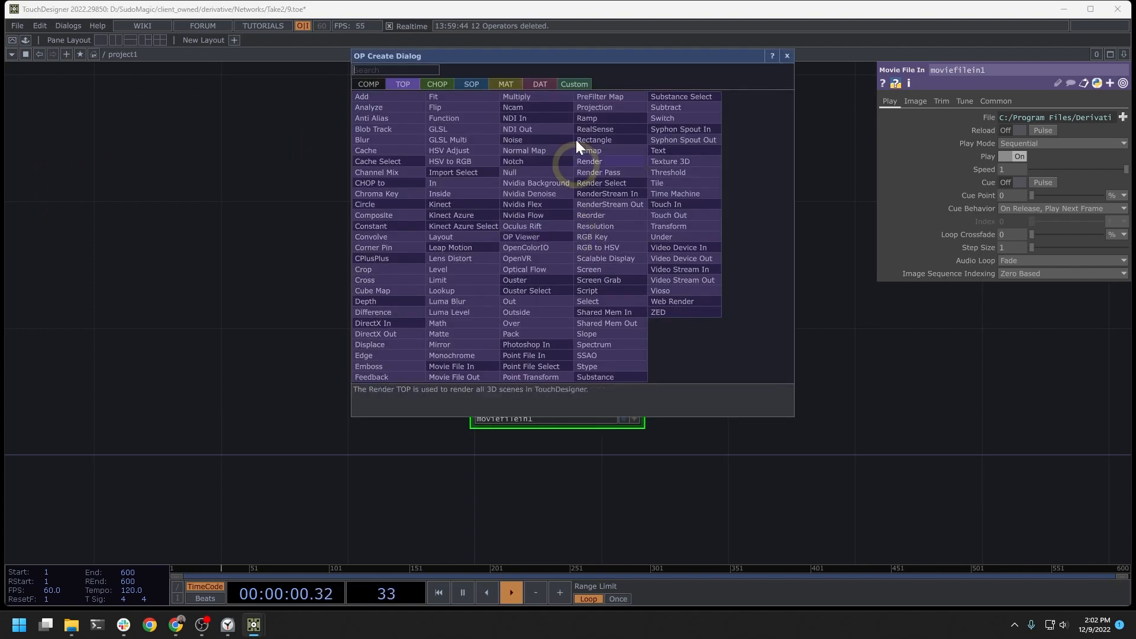
type("in")
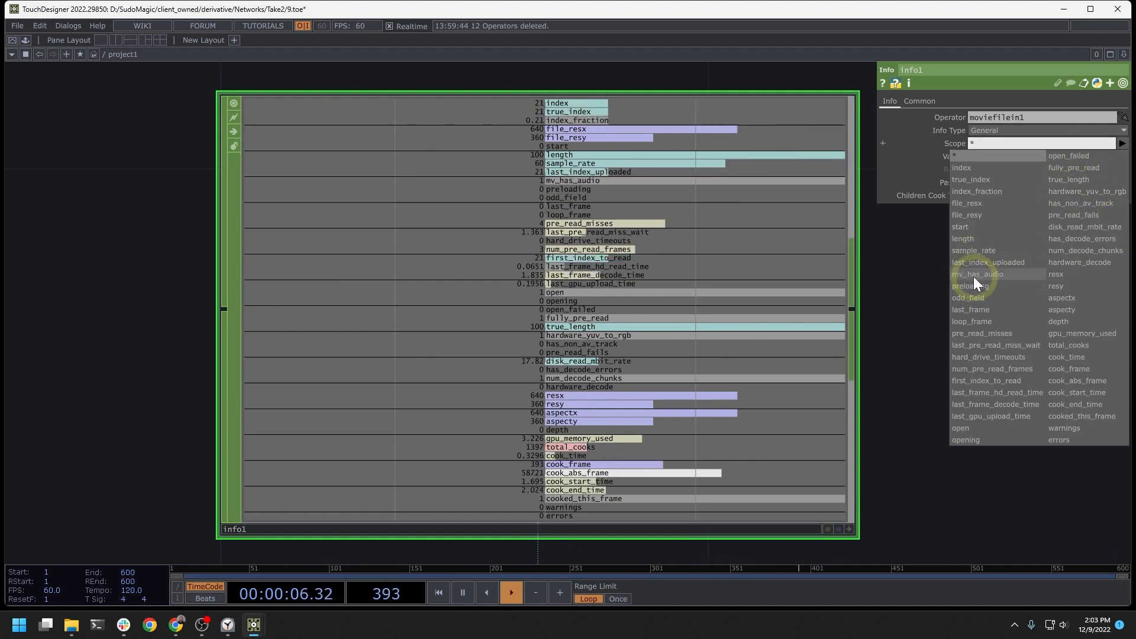
Set info1's Scope to the mv_has_audio channel only
left_click(976, 273)
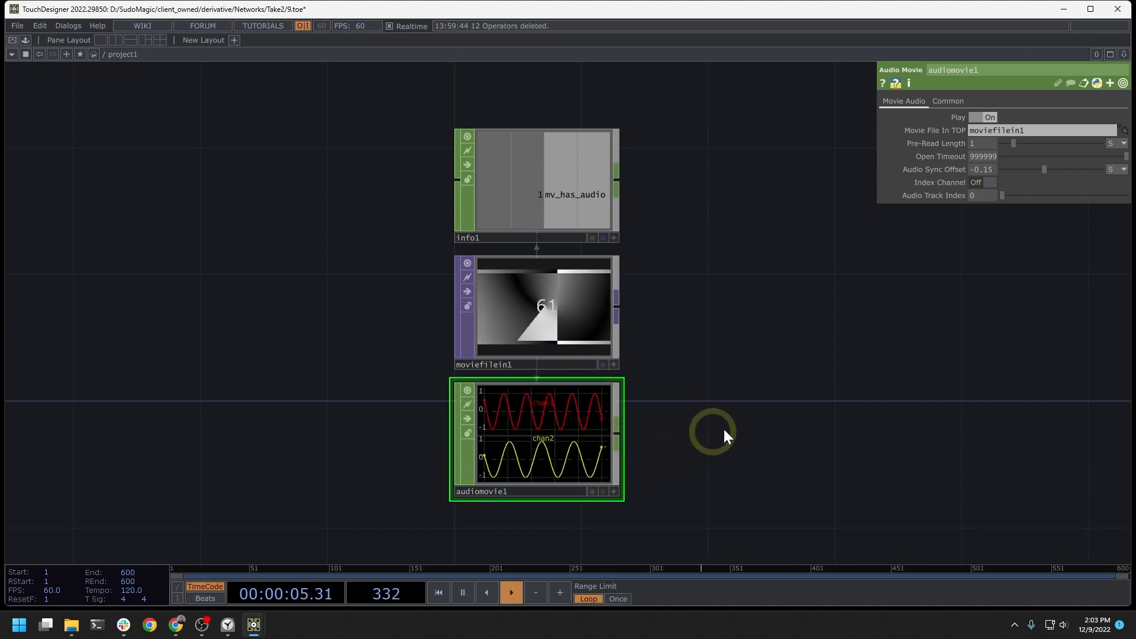
Add an Audio Device Out CHOP for audiomovie1 and toggle its Active state
double_click(713, 431)
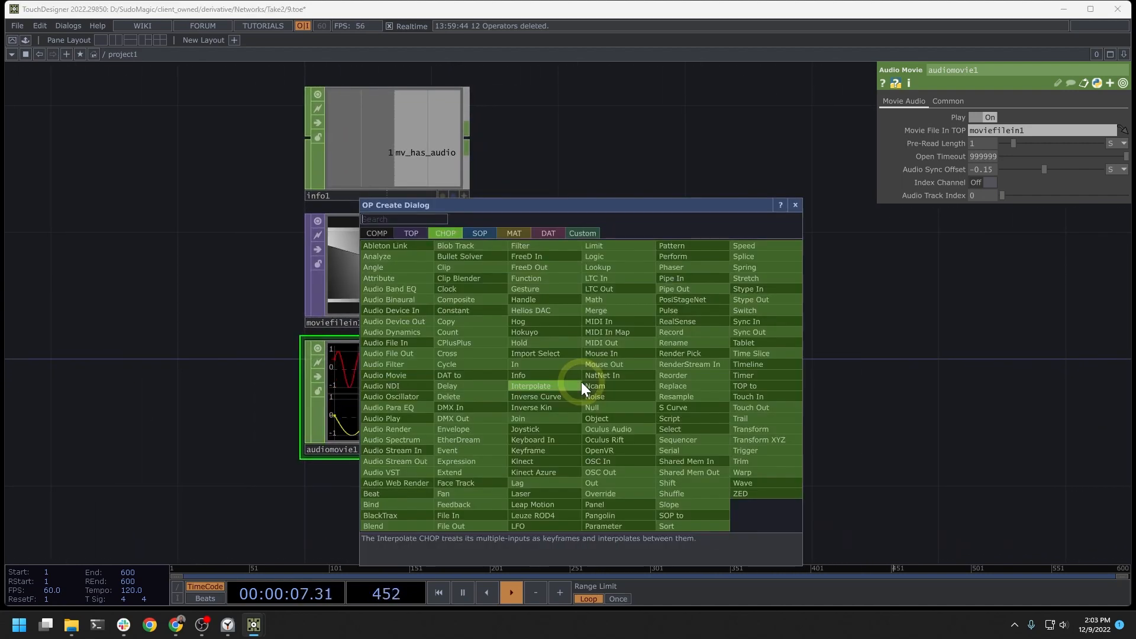
mouse_move(394, 321)
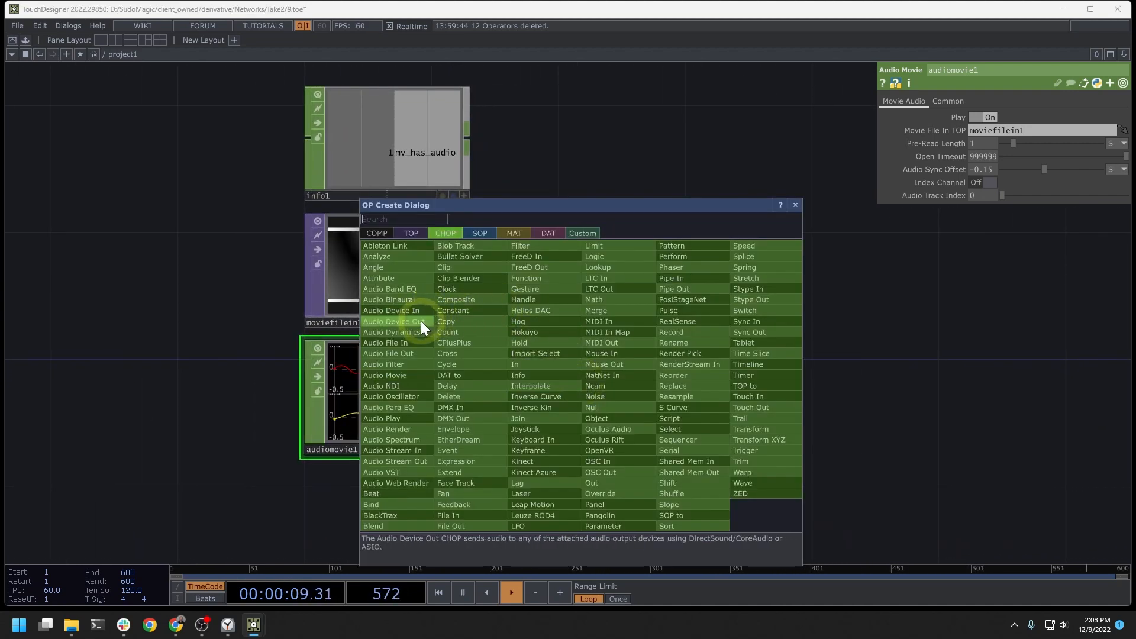
left_click(395, 320)
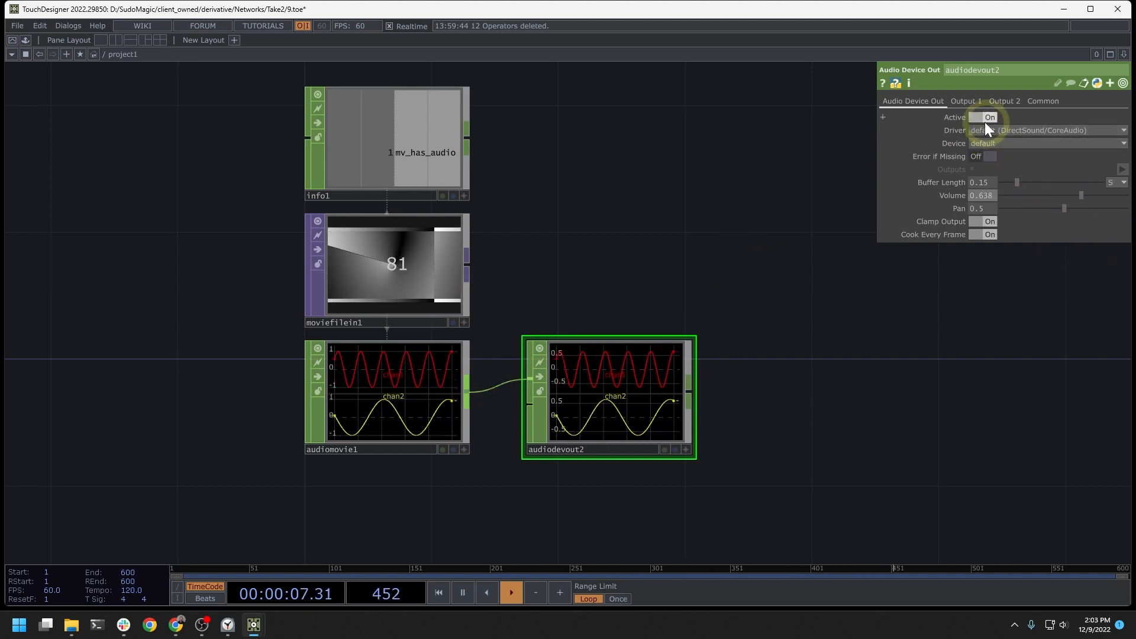
left_click(988, 117)
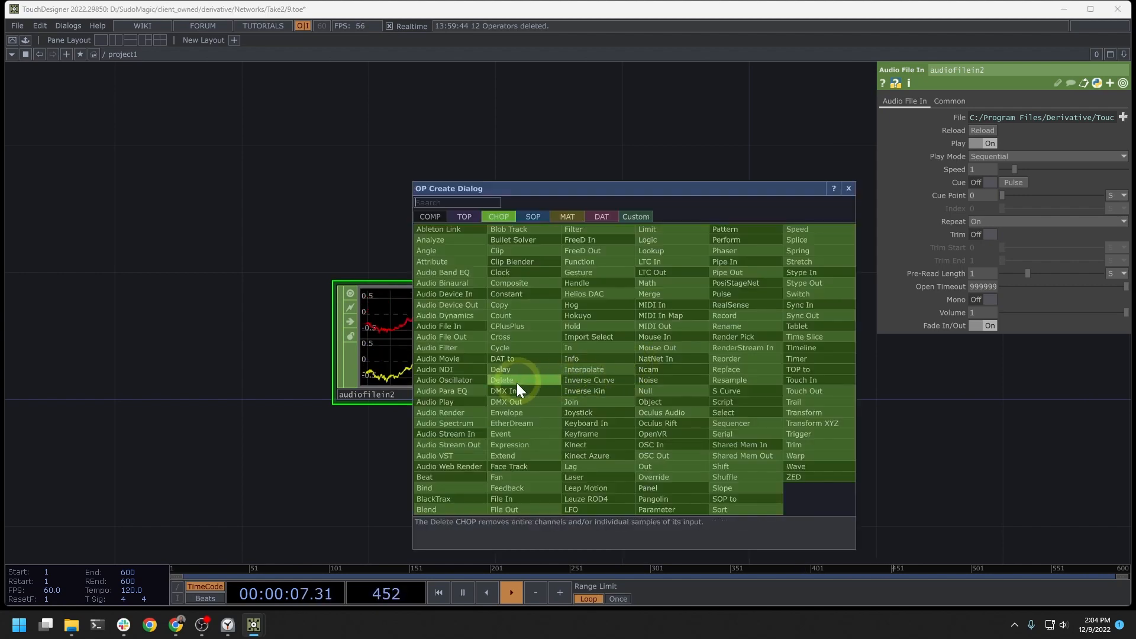
Add an Audio Spectrum CHOP analysing the Audio File In
left_click(445, 422)
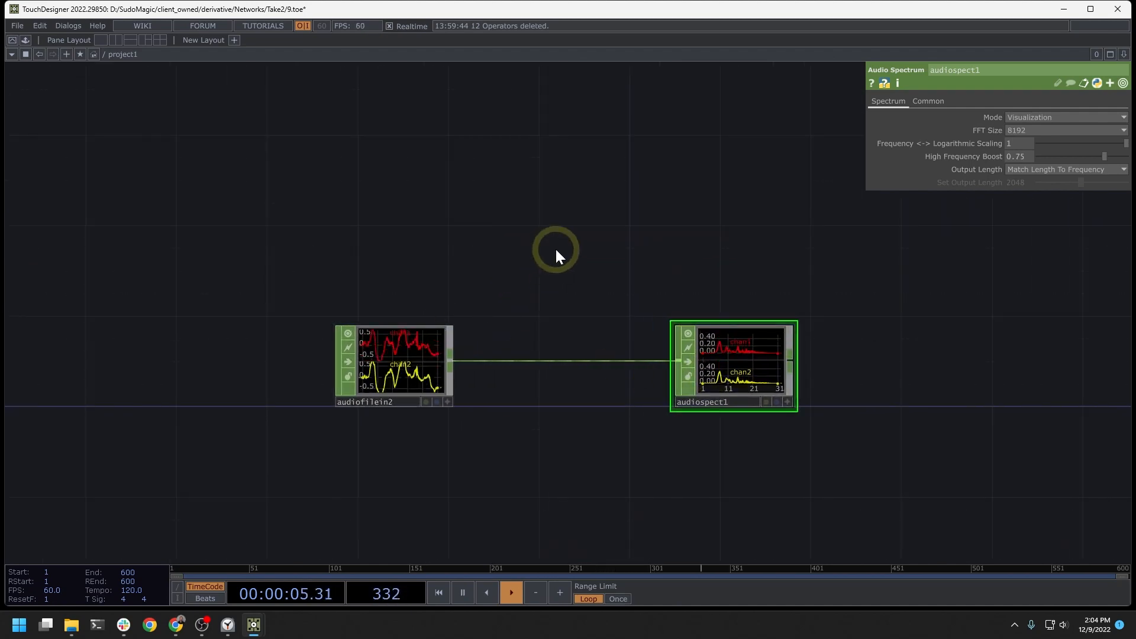
Add an Audio Filter CHOP from audiofilein2 and paste a copy of audiospect1
double_click(555, 250)
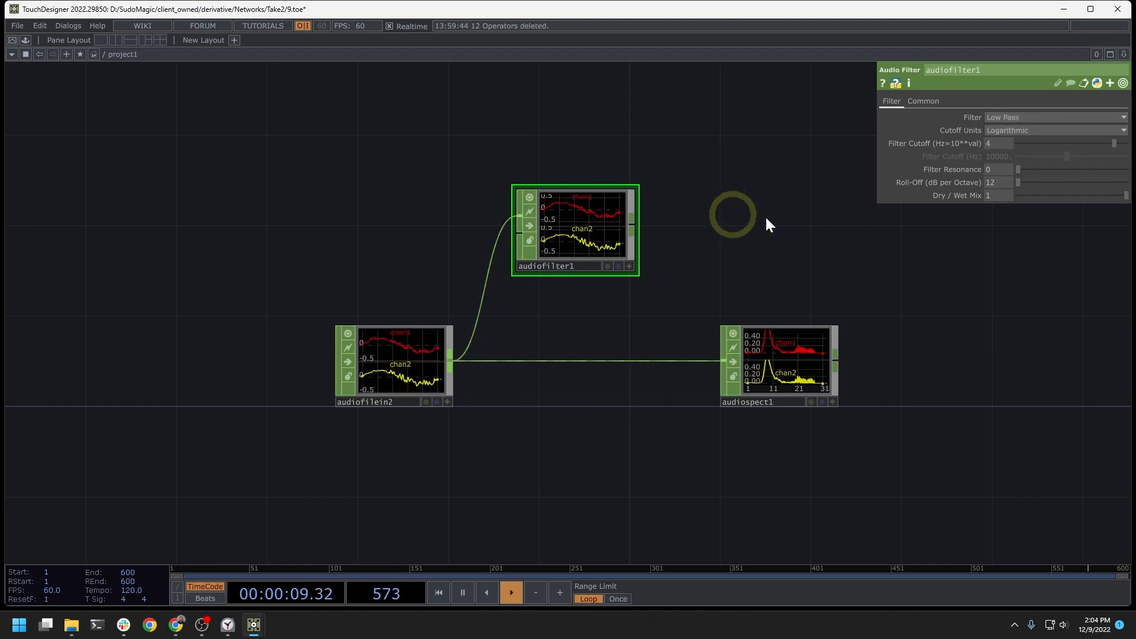
key("ctrl+v")
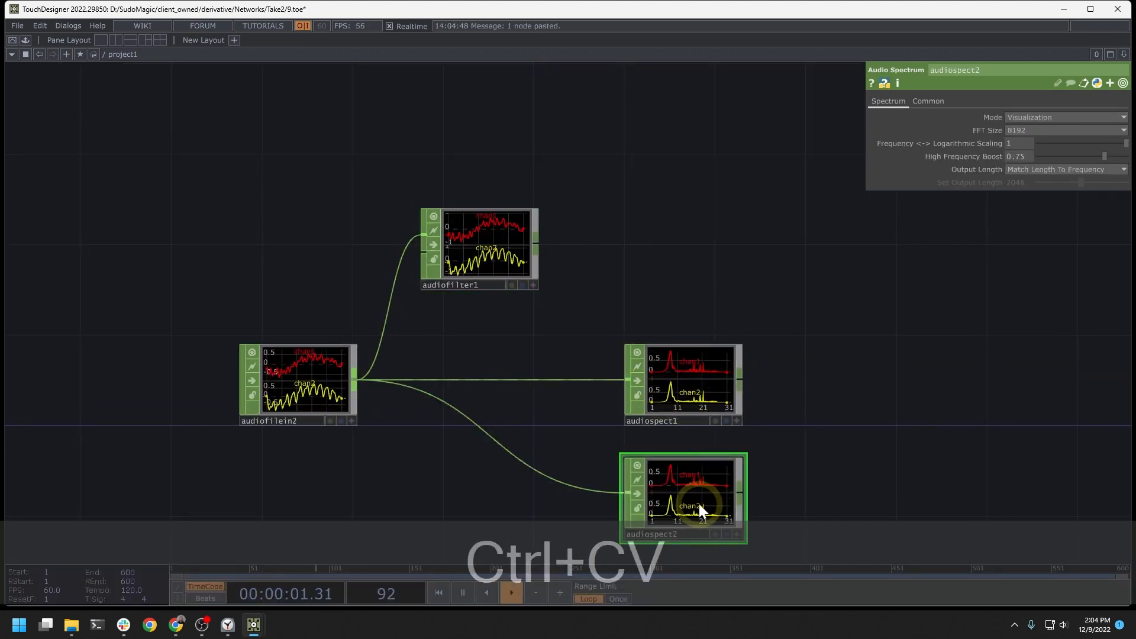